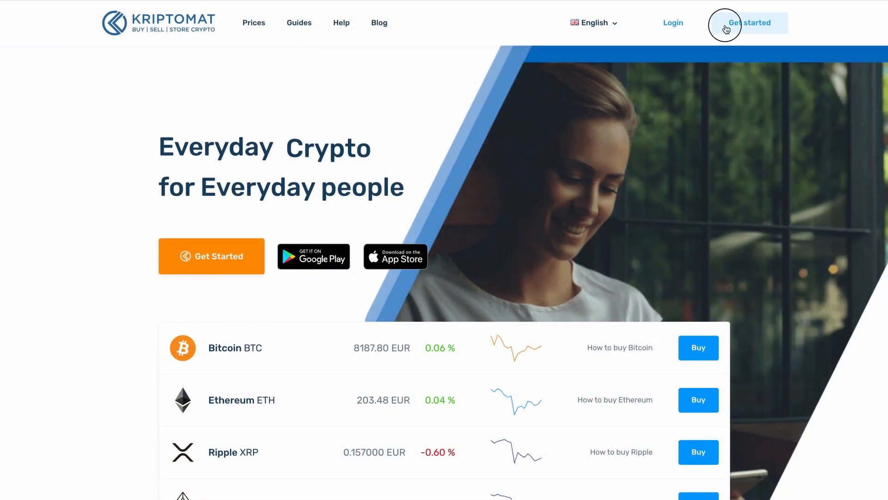
Start creating a new Kriptomat account from the home page's Get started link.
{"action": "left_click", "coordinate": [727, 24]}
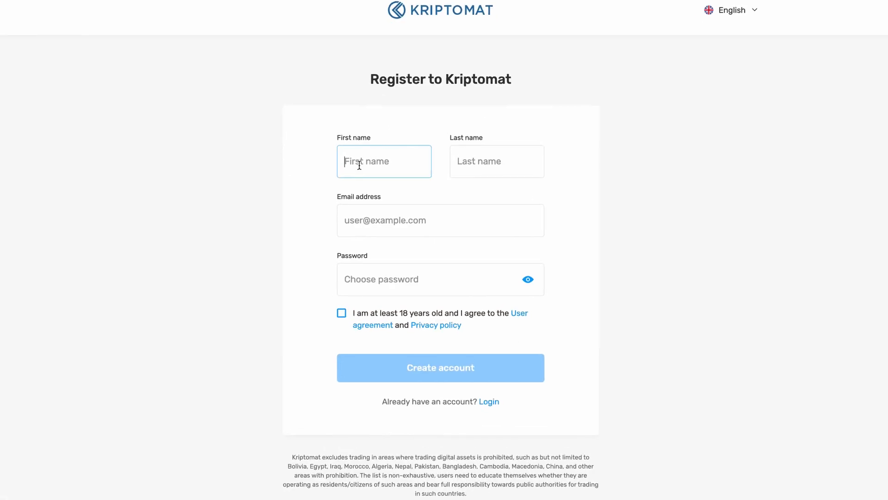
Fill in first name John, last name Doe, the email address and the account password.
{"action": "type", "text": "John"}
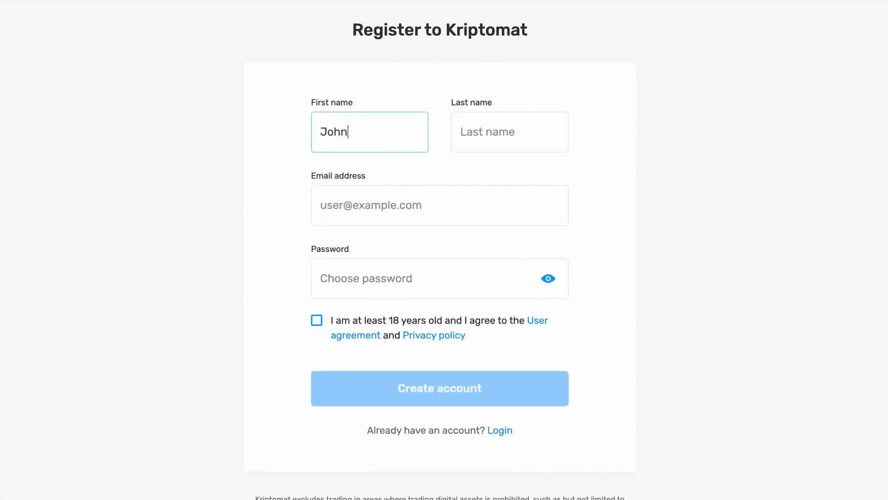
{"action": "type", "text": "Do"}
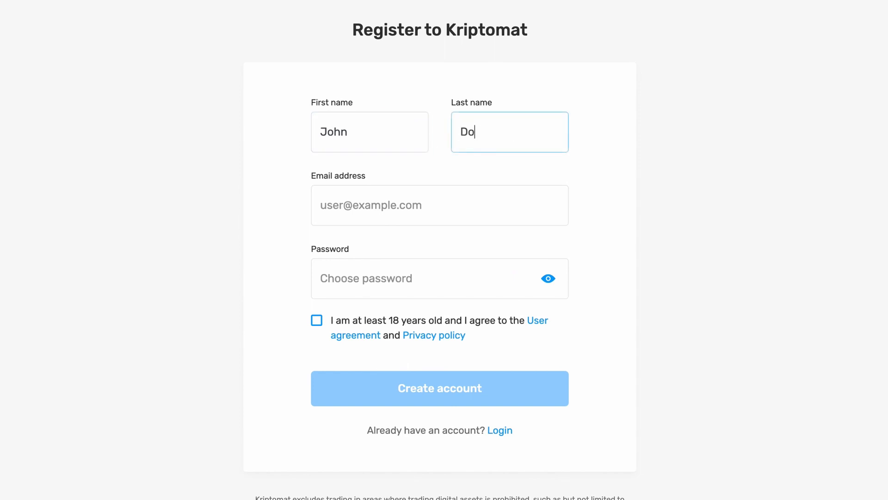
{"action": "type", "text": "e"}
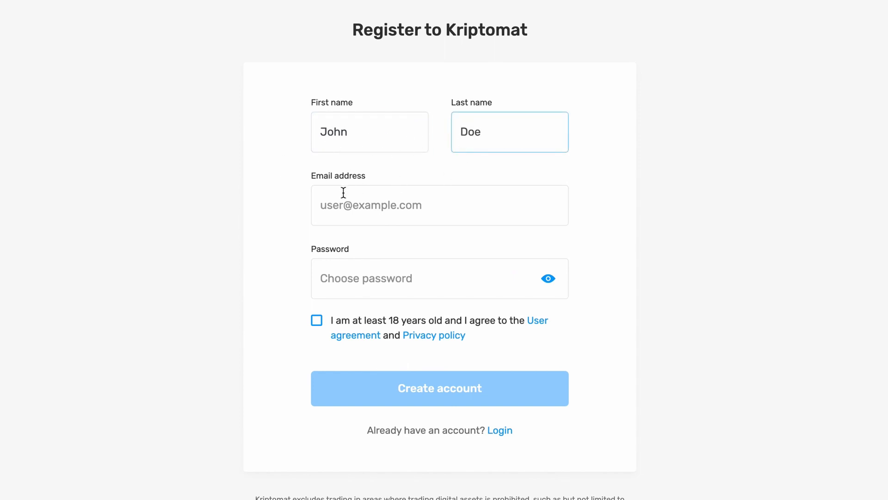
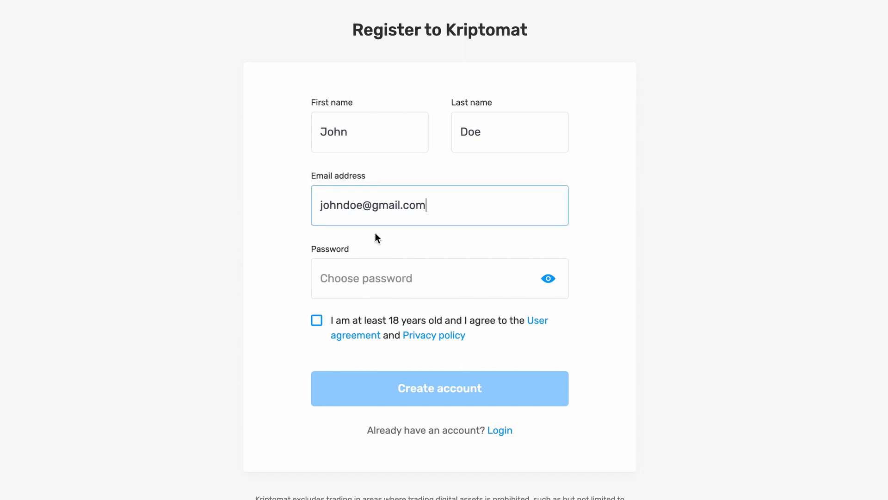
{"action": "left_click", "coordinate": [438, 278]}
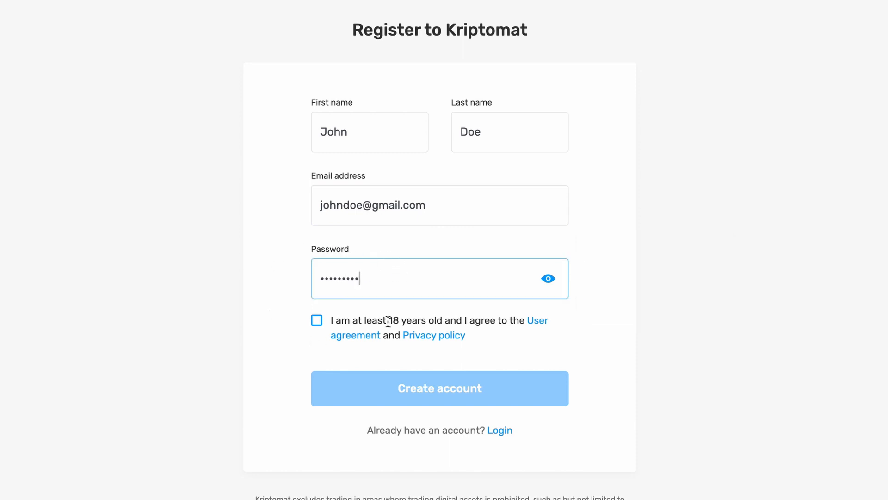
Accept the age requirement and user agreement, then submit the registration.
{"action": "left_click", "coordinate": [317, 320]}
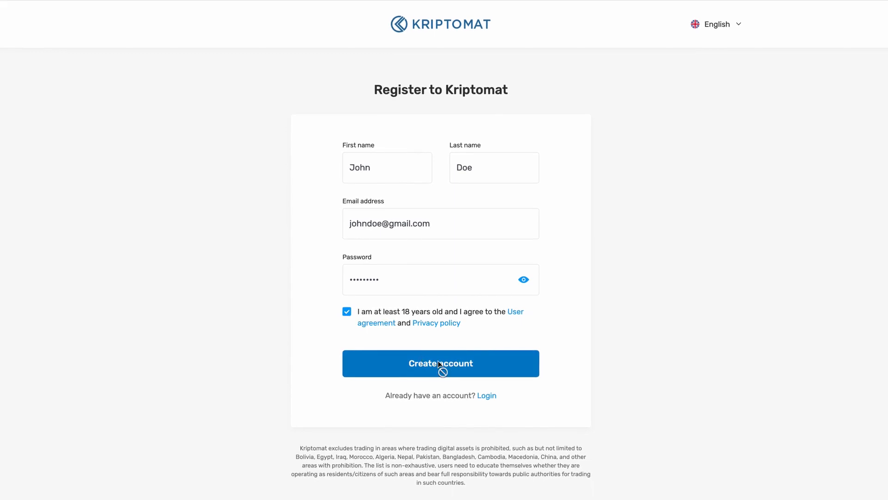
{"action": "left_click", "coordinate": [440, 364]}
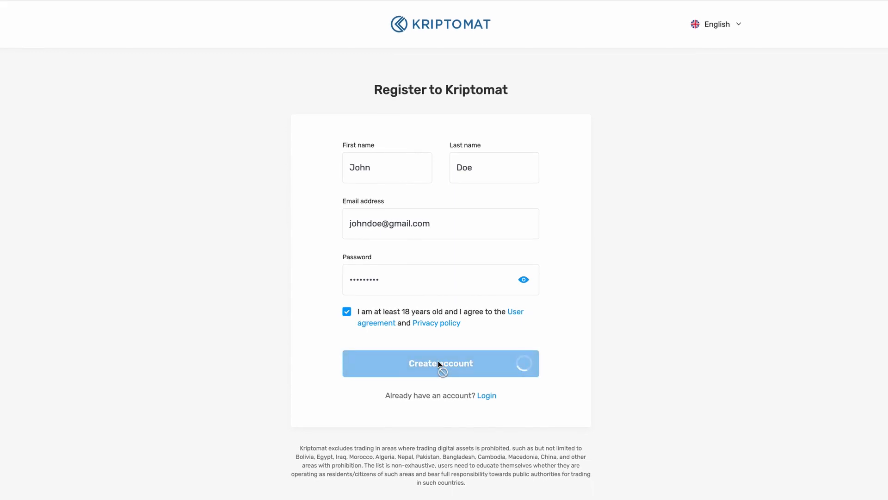
{"action": "left_click", "coordinate": [440, 364]}
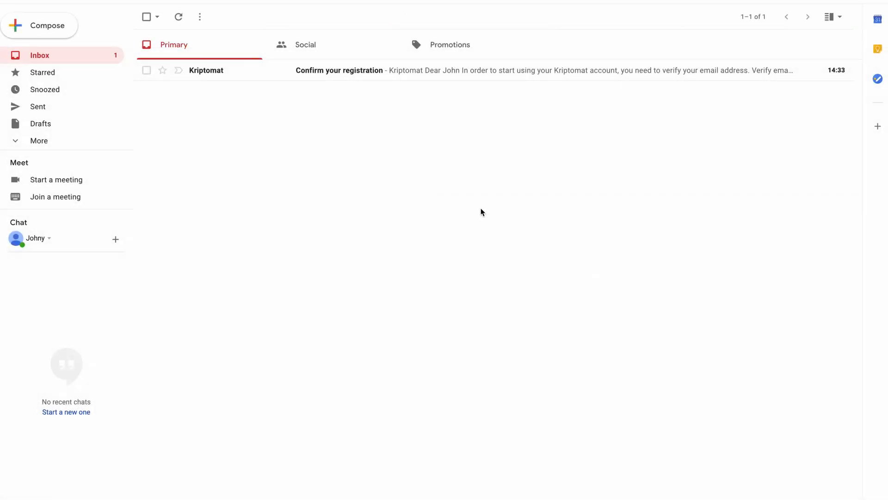
{"action": "mouse_move", "coordinate": [384, 72]}
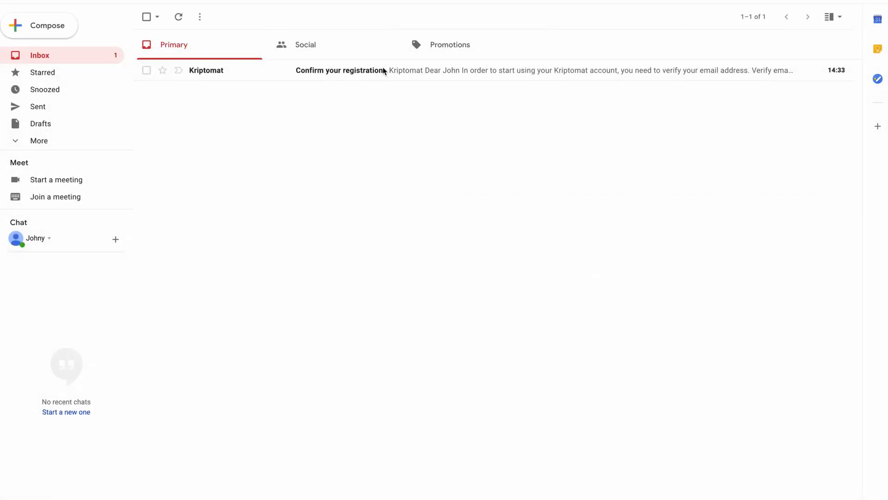
Verify the email address from the Kriptomat 'Confirm your registration' message in Gmail.
{"action": "left_click", "coordinate": [340, 70]}
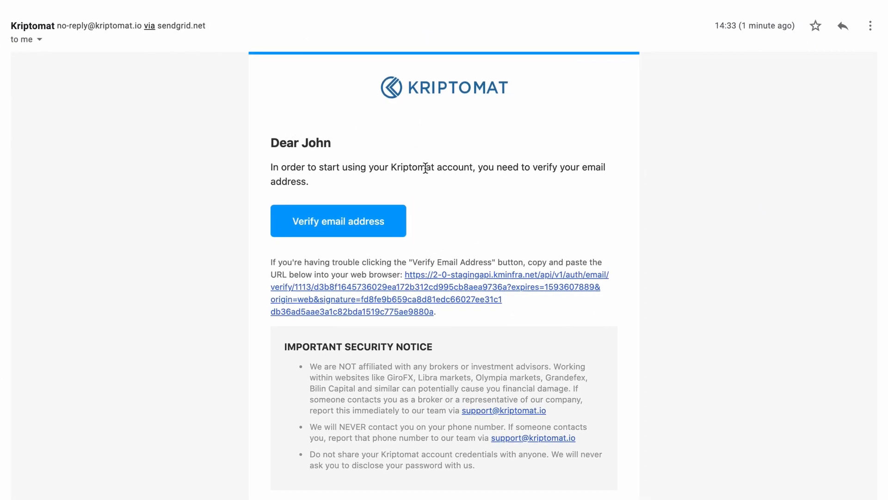
{"action": "mouse_move", "coordinate": [373, 318]}
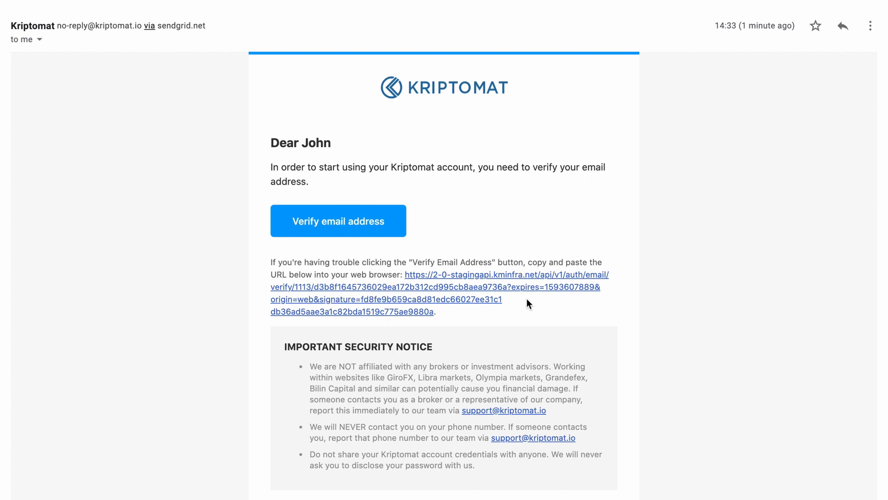
{"action": "mouse_move", "coordinate": [540, 313]}
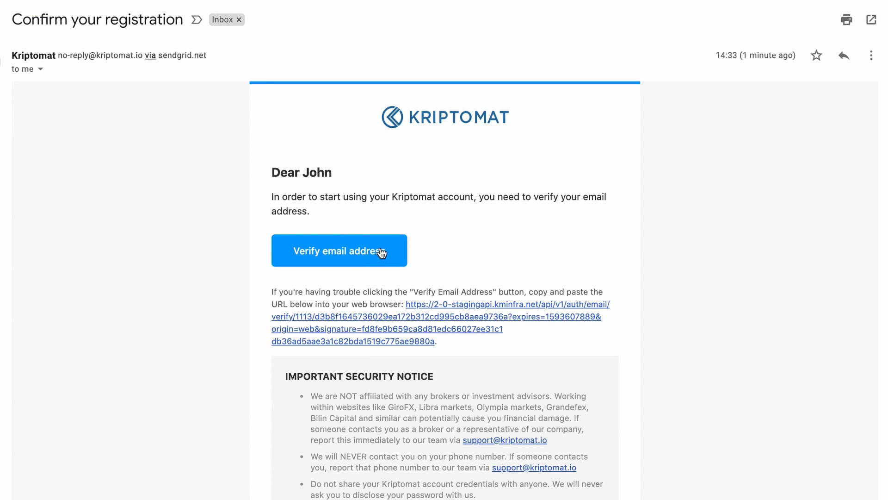
{"action": "left_click", "coordinate": [339, 250]}
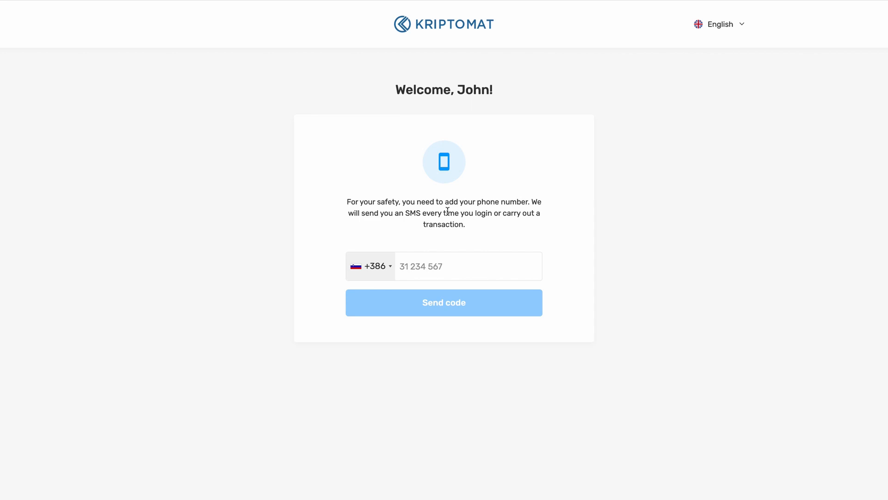
{"action": "mouse_move", "coordinate": [459, 288]}
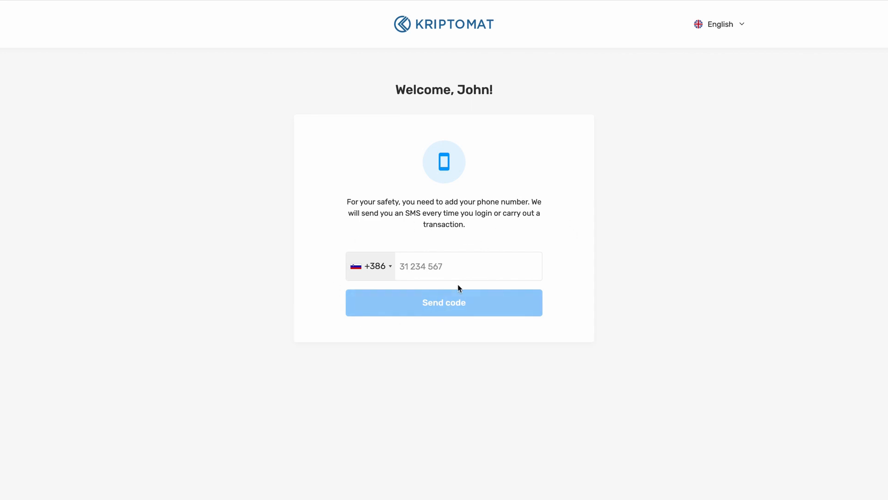
Enter the phone number next to the +386 country code.
{"action": "type", "text": "303"}
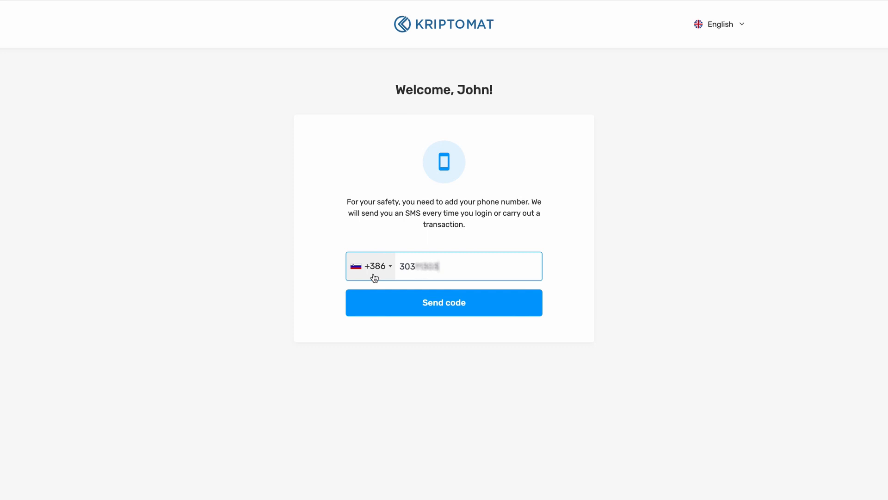
{"action": "mouse_move", "coordinate": [382, 274]}
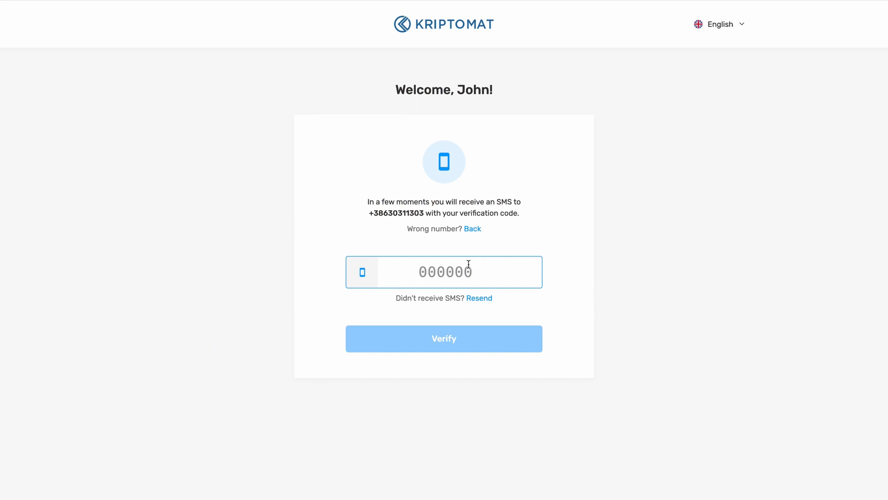
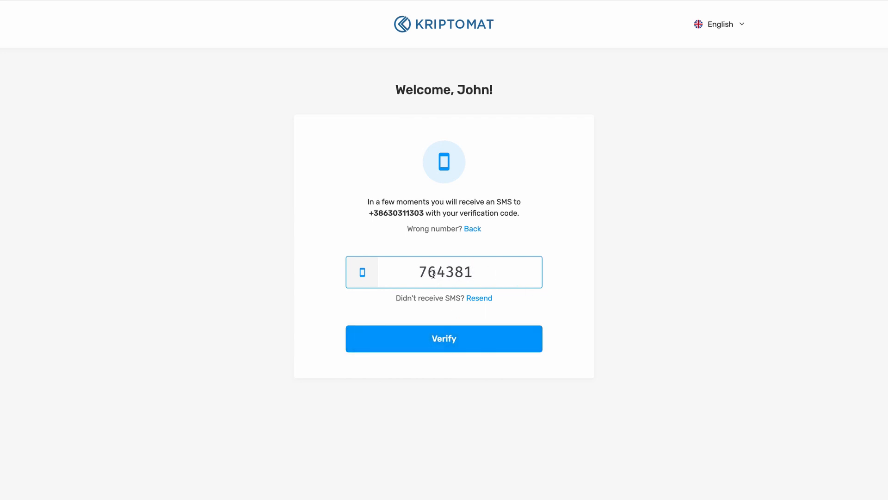
Enter the 6-digit SMS code and verify the phone number.
{"action": "left_click", "coordinate": [447, 337]}
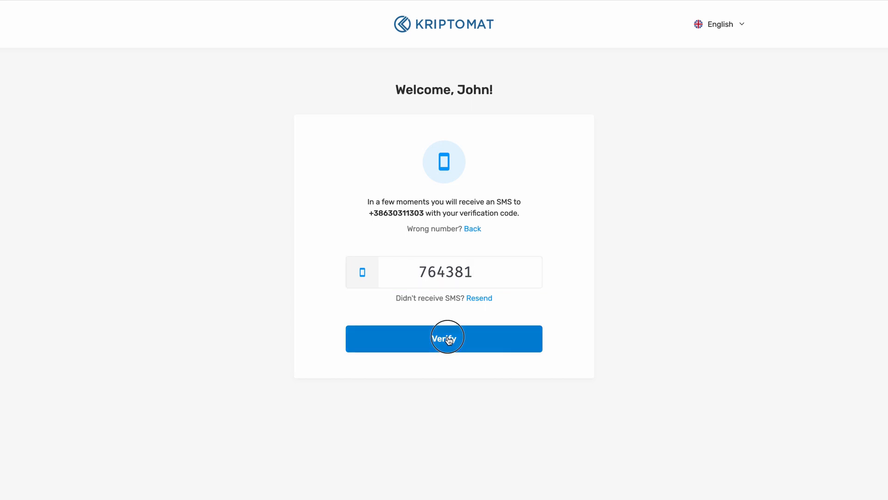
{"action": "left_click", "coordinate": [446, 338]}
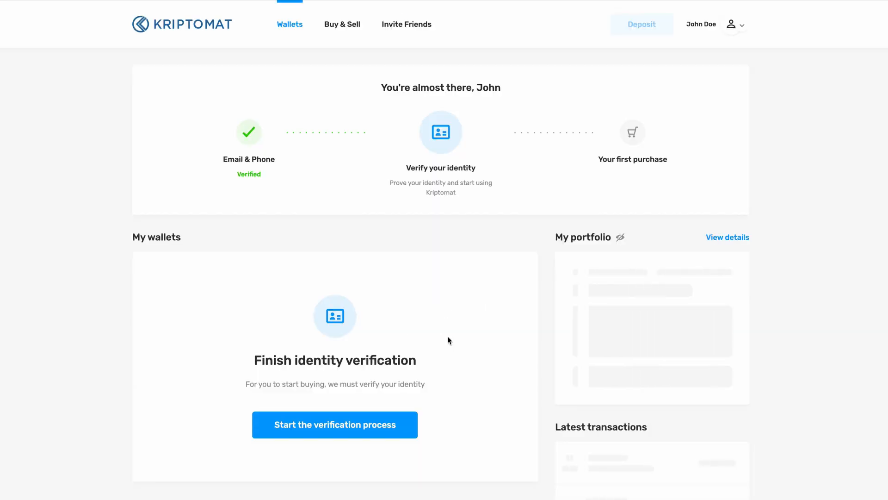
{"action": "mouse_move", "coordinate": [533, 203]}
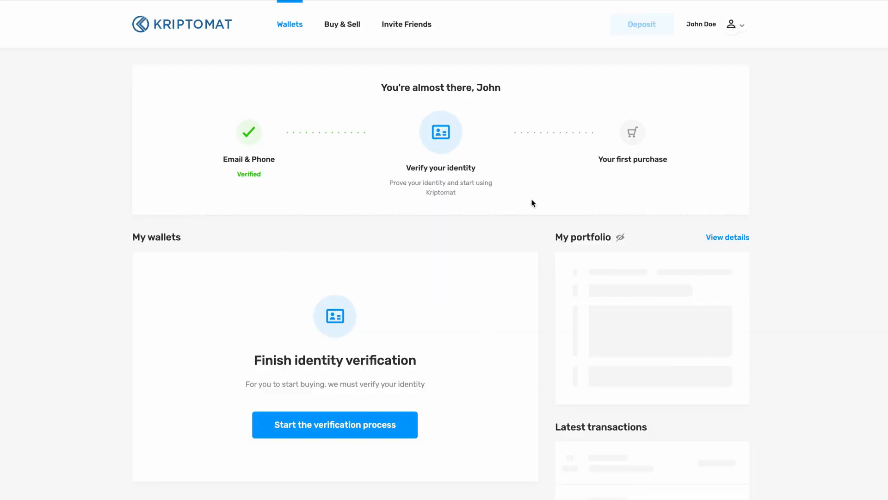